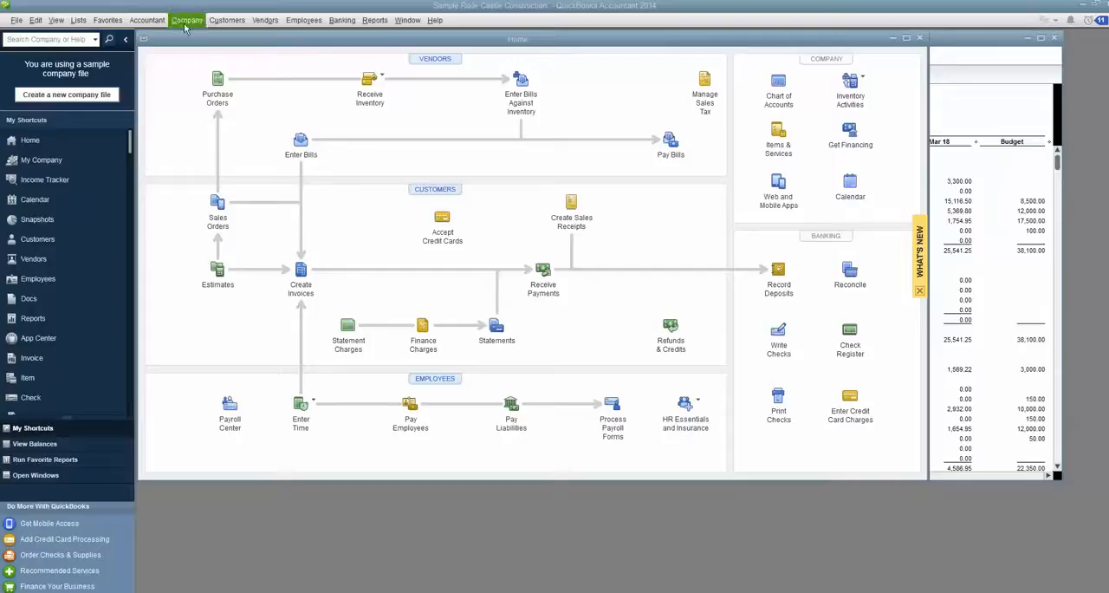
Reach Set Up Budgets from Company planning, showing the FY2016 Profit & Loss by Account budget
{"action": "left_click", "coordinate": [188, 21]}
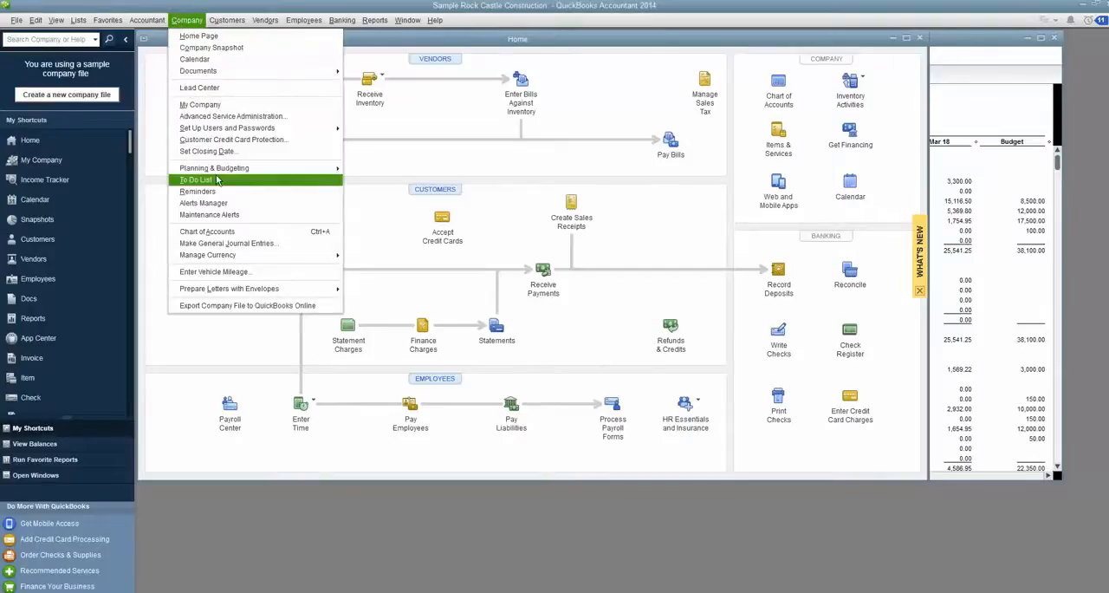
{"action": "mouse_move", "coordinate": [215, 168]}
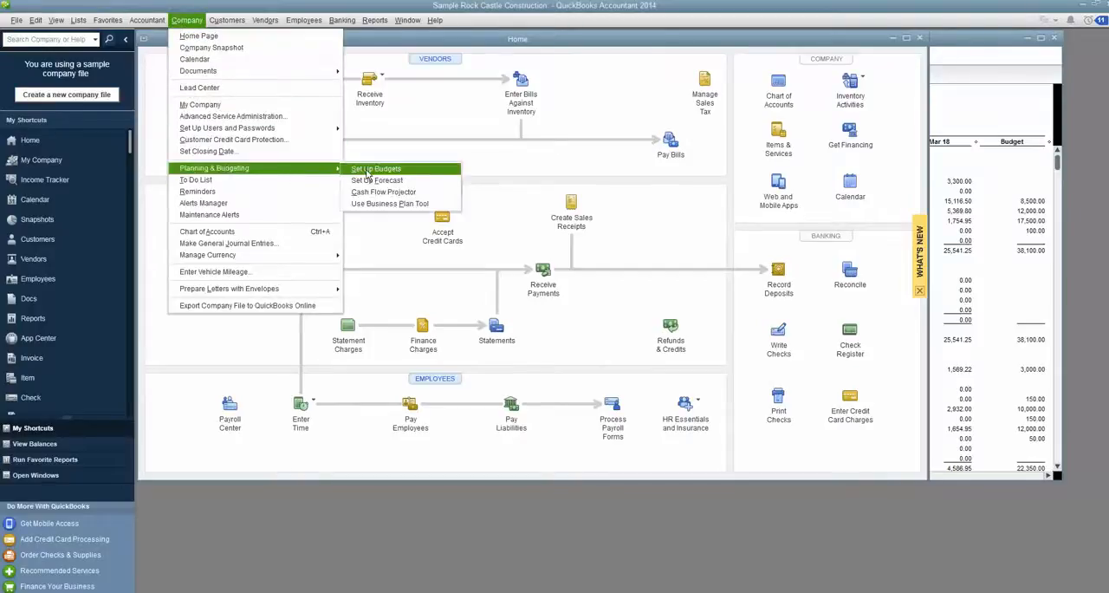
{"action": "left_click", "coordinate": [375, 168]}
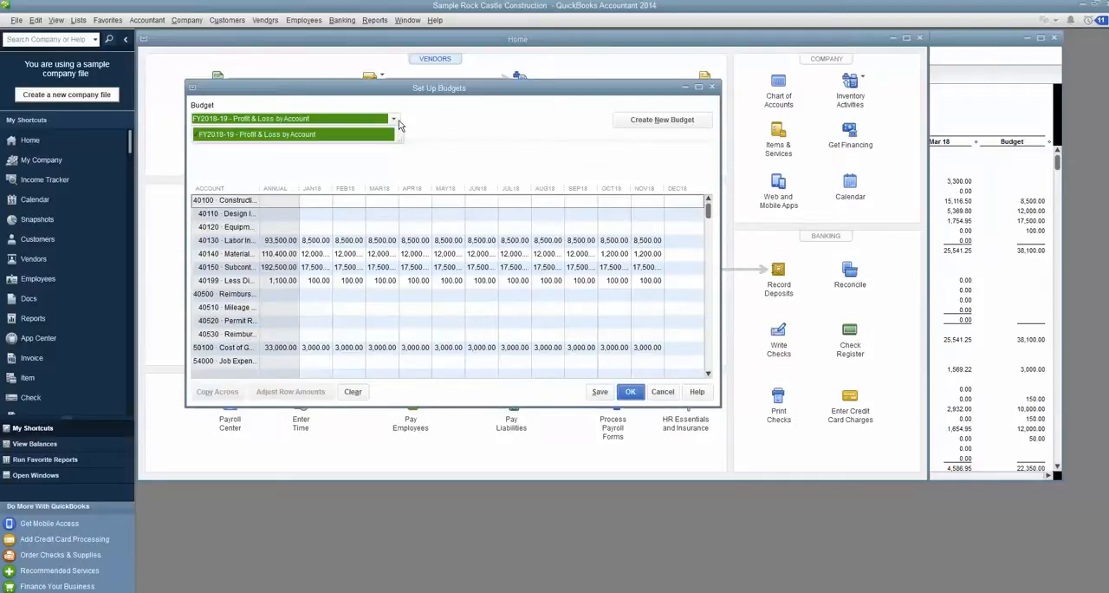
{"action": "left_click", "coordinate": [295, 118]}
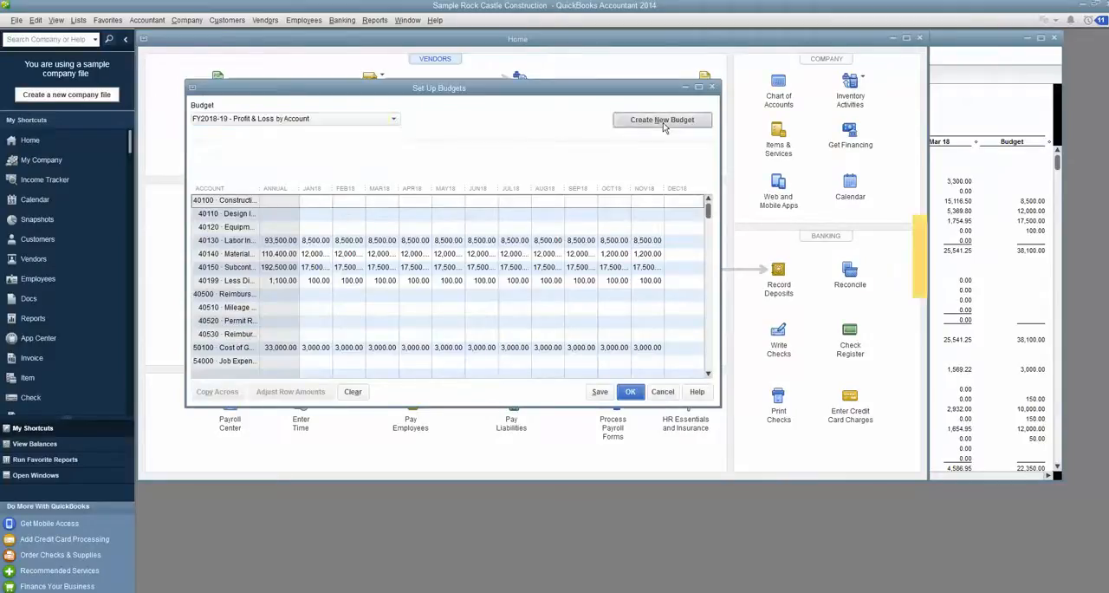
Begin a new budget for 2019 of type Profit and Loss and continue to additional criteria
{"action": "left_click", "coordinate": [631, 392]}
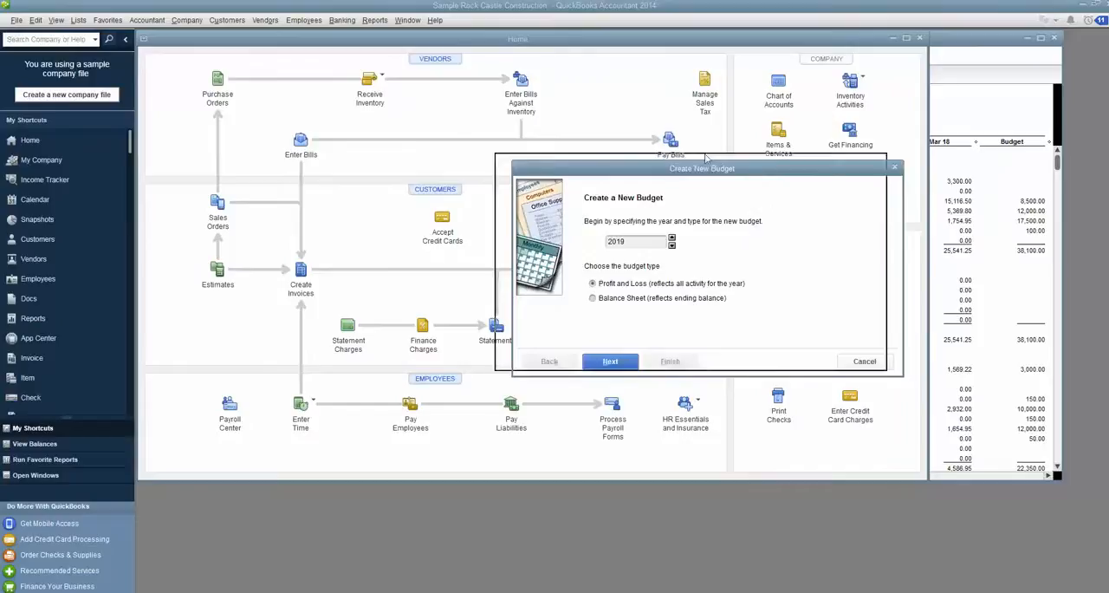
{"action": "left_click_drag", "start_coordinate": [702, 169], "coordinate": [600, 137]}
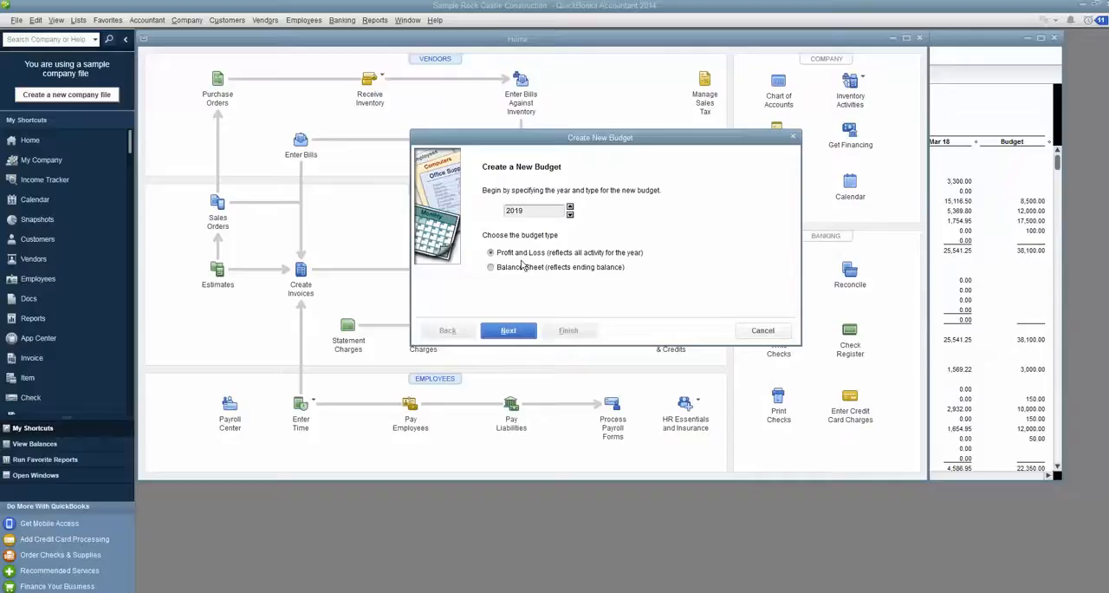
{"action": "mouse_move", "coordinate": [524, 277]}
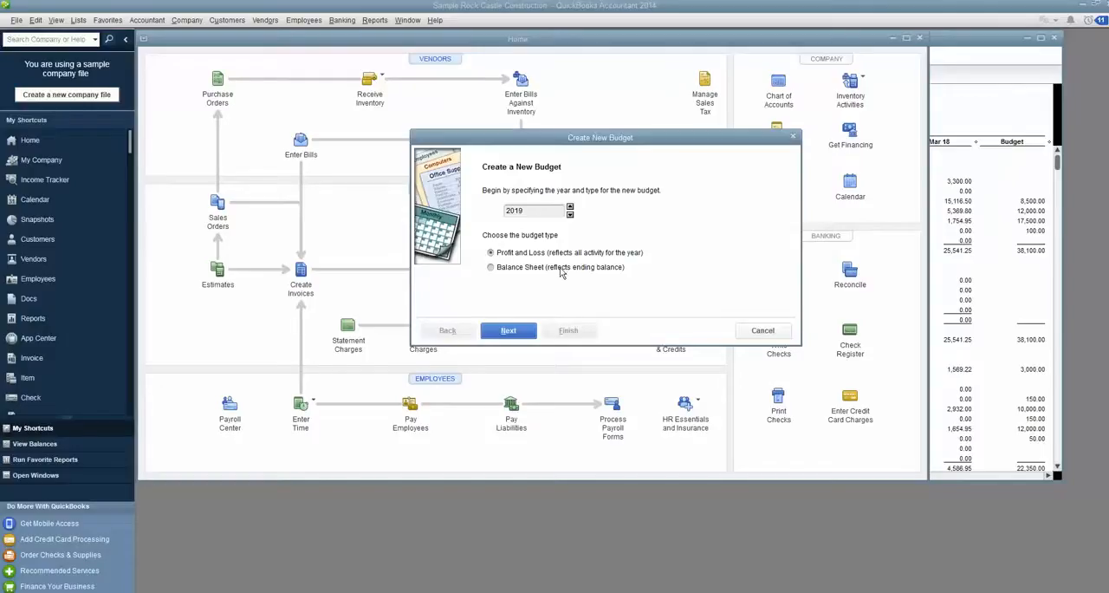
{"action": "left_click", "coordinate": [507, 330]}
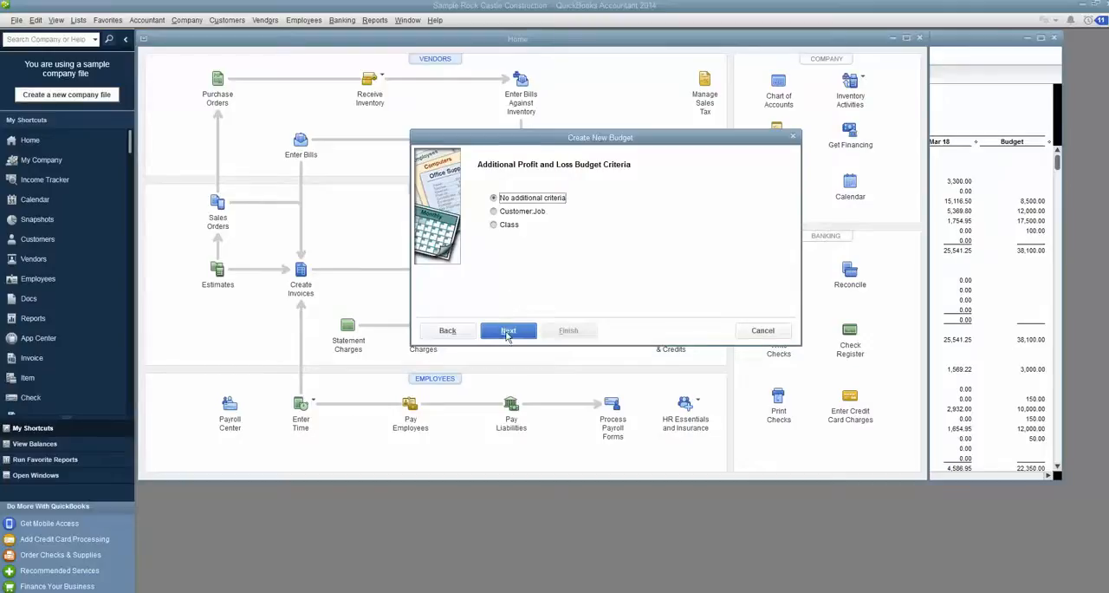
Keep No additional criteria and continue to the create-budget method choice
{"action": "left_click", "coordinate": [494, 198]}
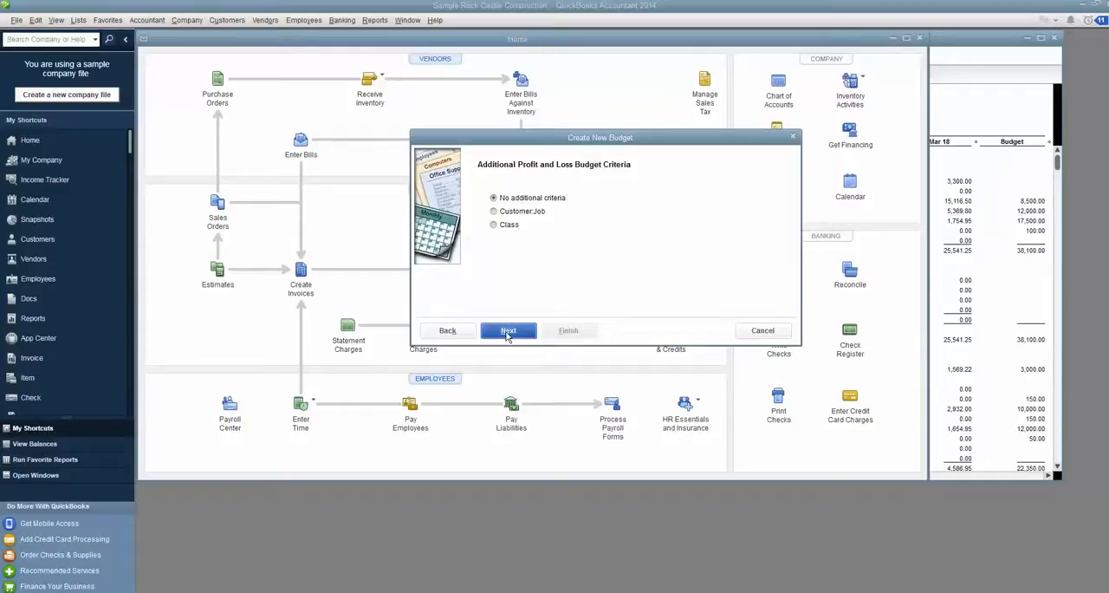
{"action": "left_click", "coordinate": [508, 330]}
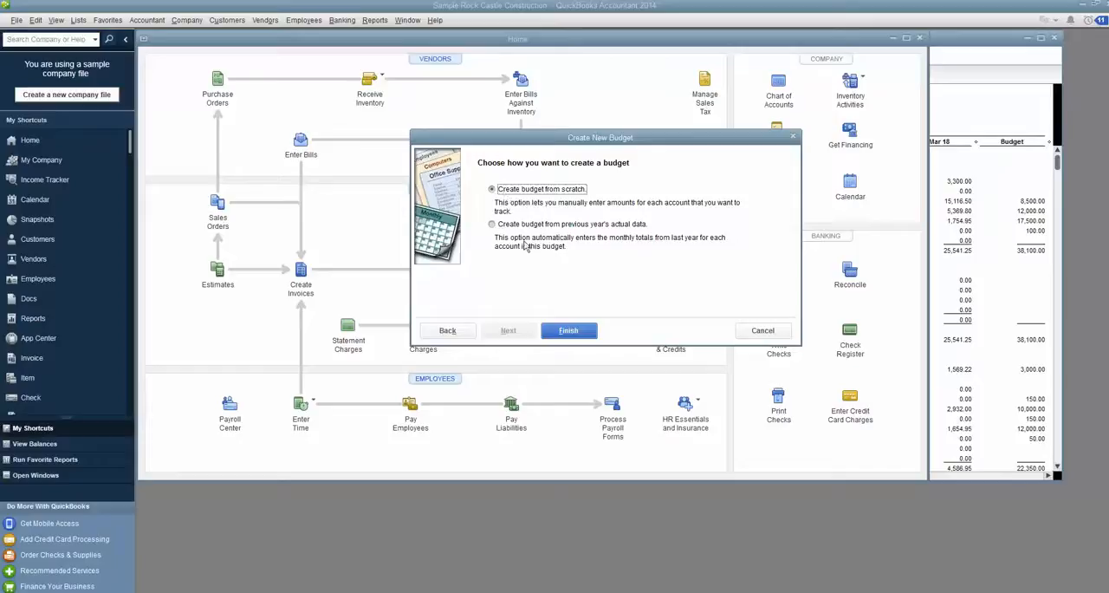
{"action": "mouse_move", "coordinate": [633, 234]}
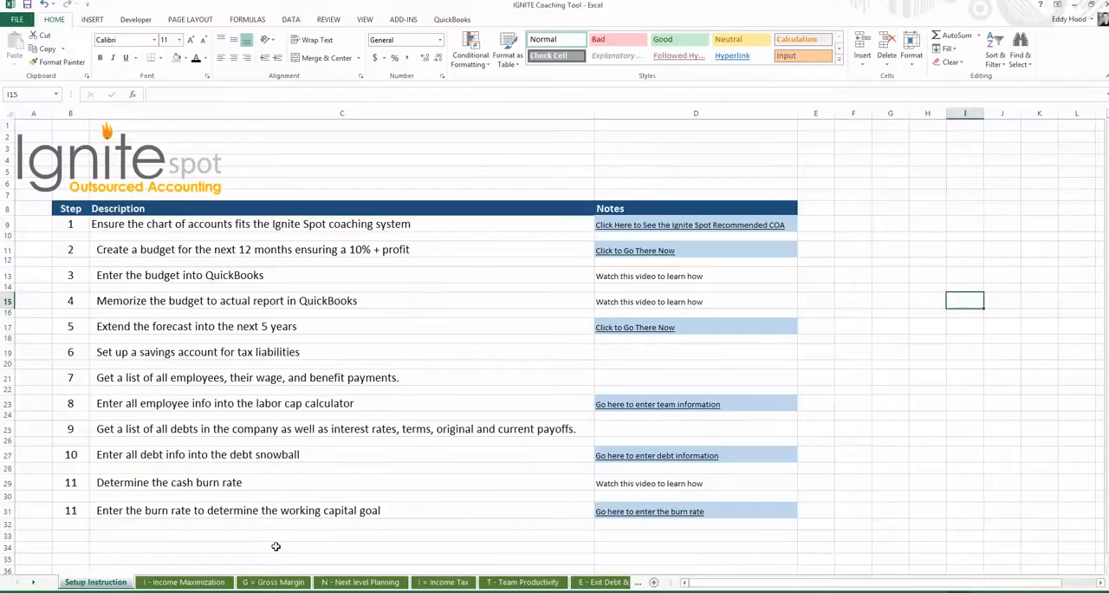
Switch the coaching workbook to the I = Income Maximization sheet
{"action": "left_click", "coordinate": [183, 582]}
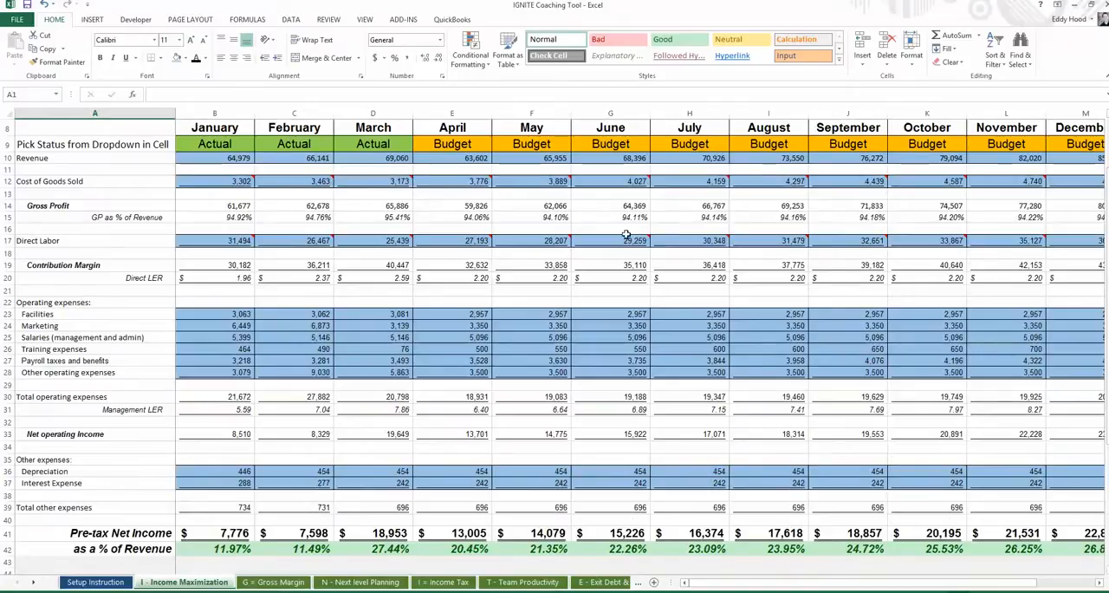
{"action": "mouse_move", "coordinate": [590, 250]}
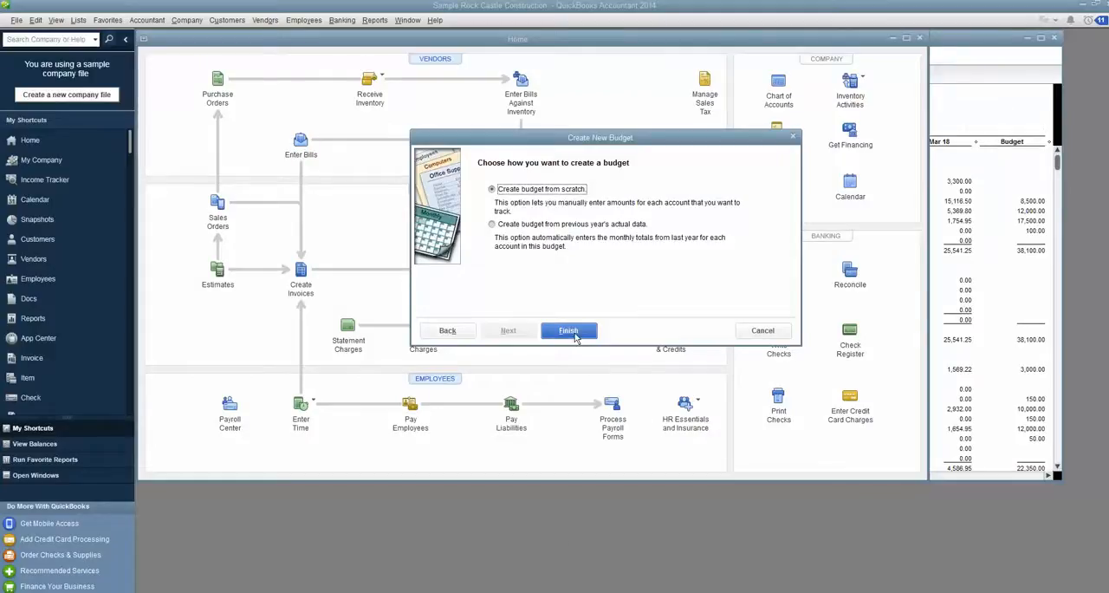
Finish the FY2019 budget from scratch, maximize the grid and review the account list
{"action": "left_click", "coordinate": [568, 330]}
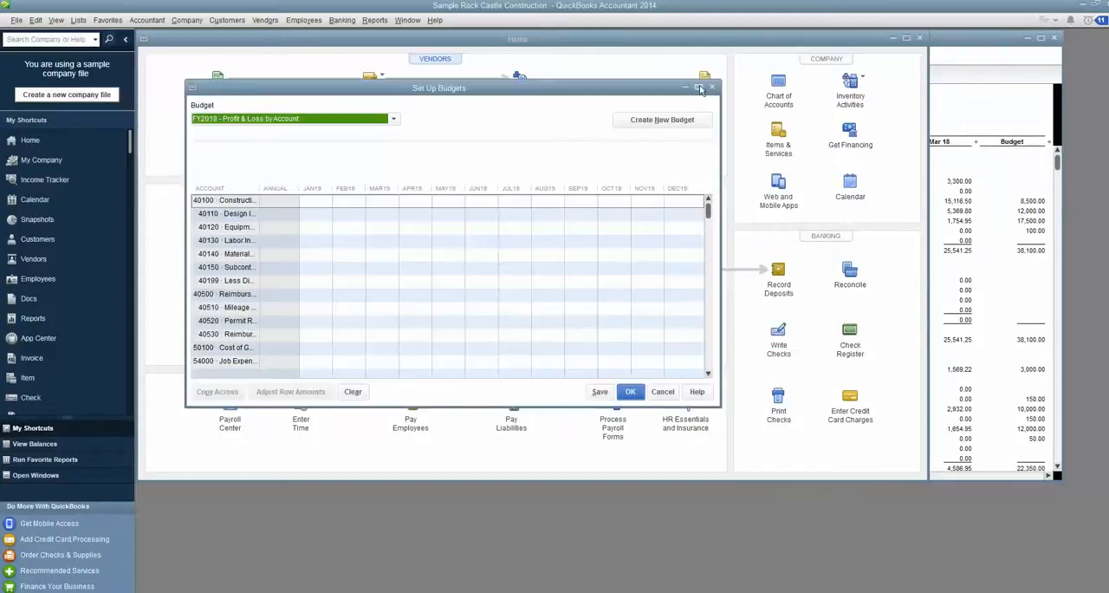
{"action": "left_click", "coordinate": [701, 87]}
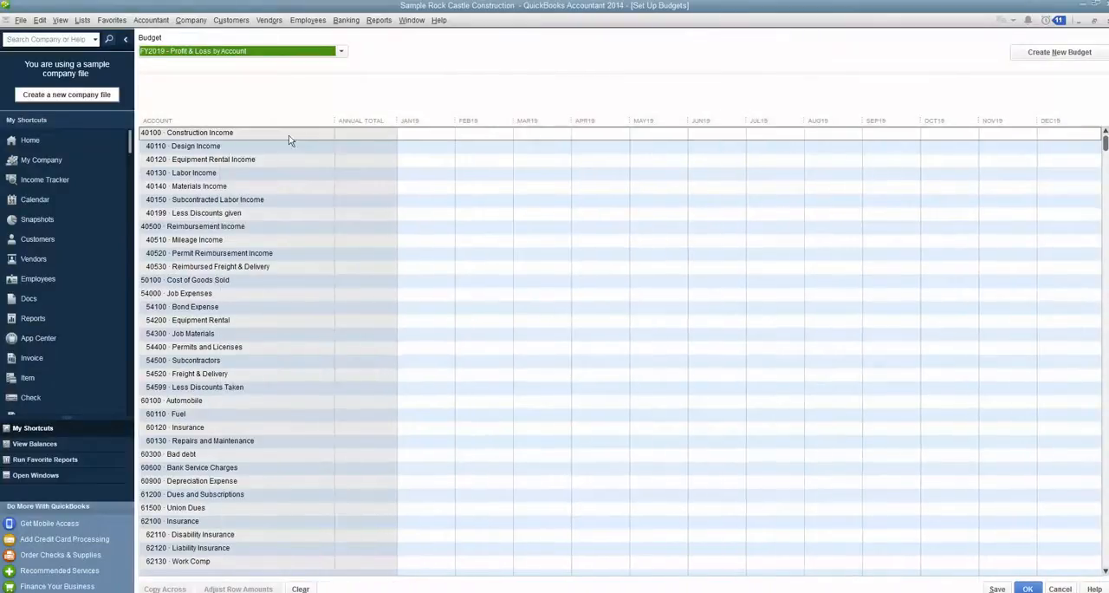
{"action": "mouse_move", "coordinate": [442, 15]}
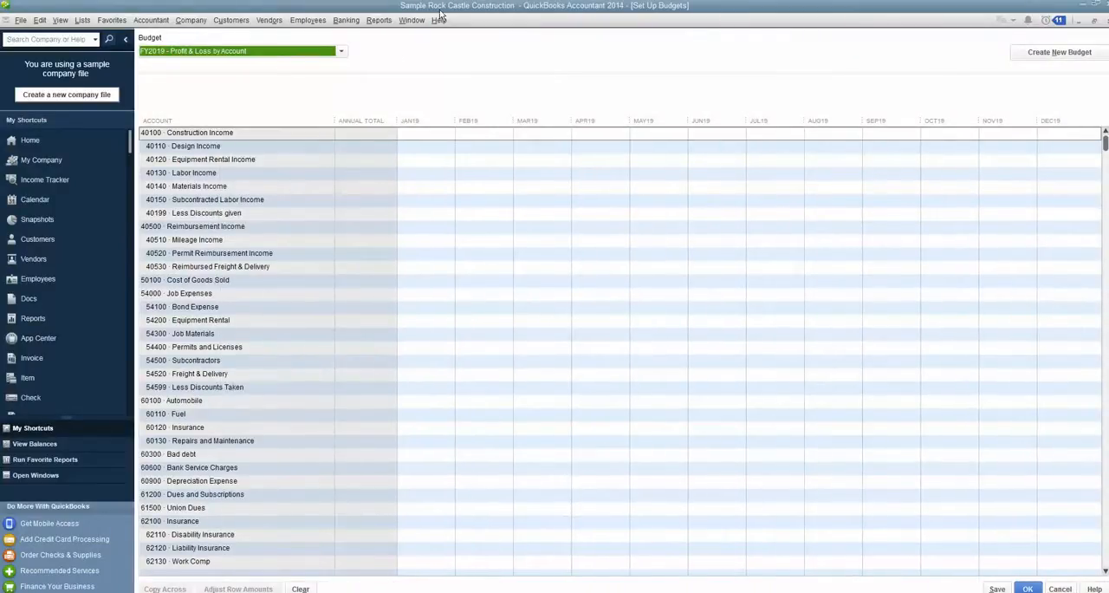
{"action": "mouse_move", "coordinate": [246, 375]}
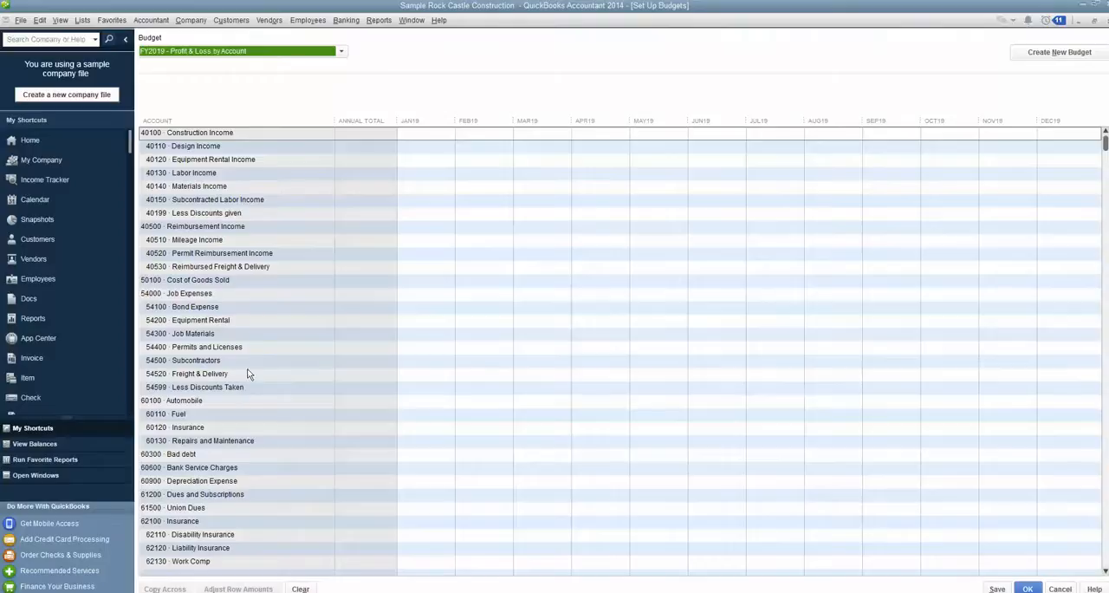
{"action": "scroll", "scroll_direction": "down", "scroll_amount": 3}
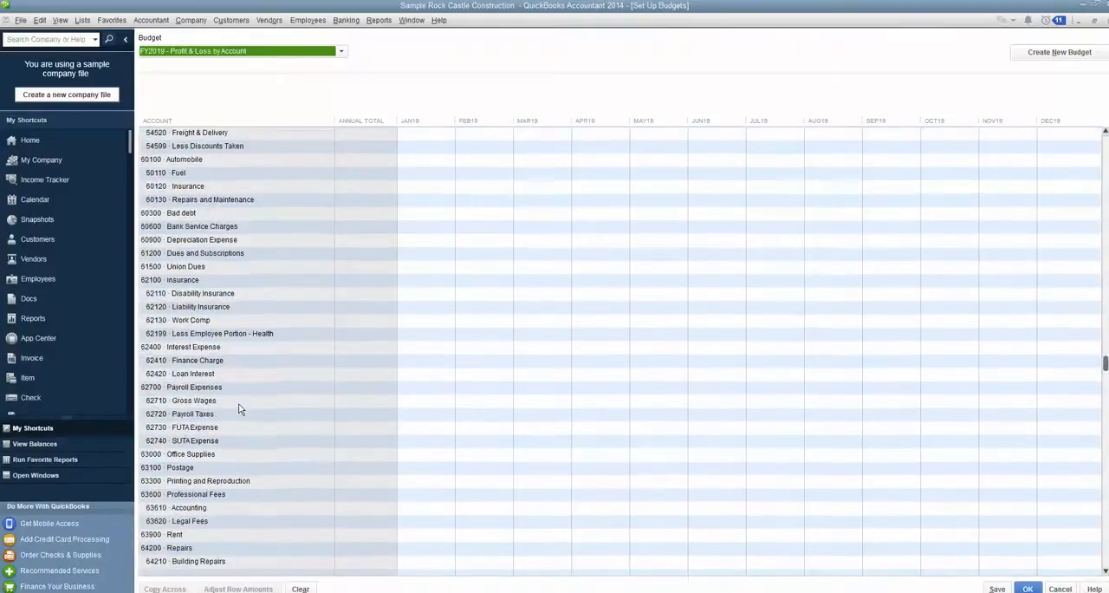
{"action": "scroll", "scroll_direction": "down", "scroll_amount": 3}
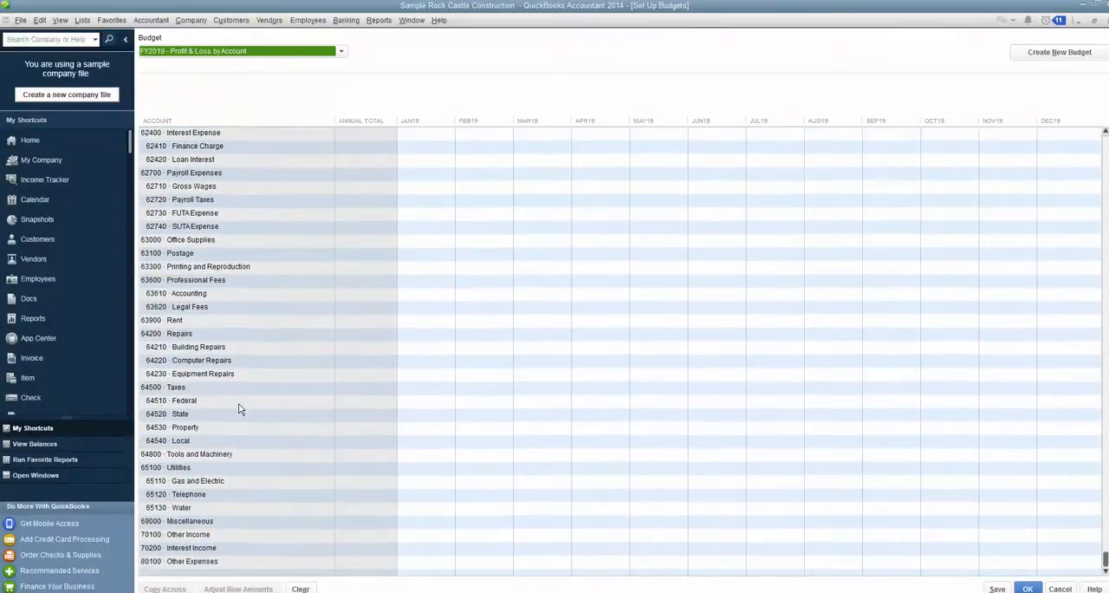
{"action": "scroll", "scroll_direction": "up", "scroll_amount": 3}
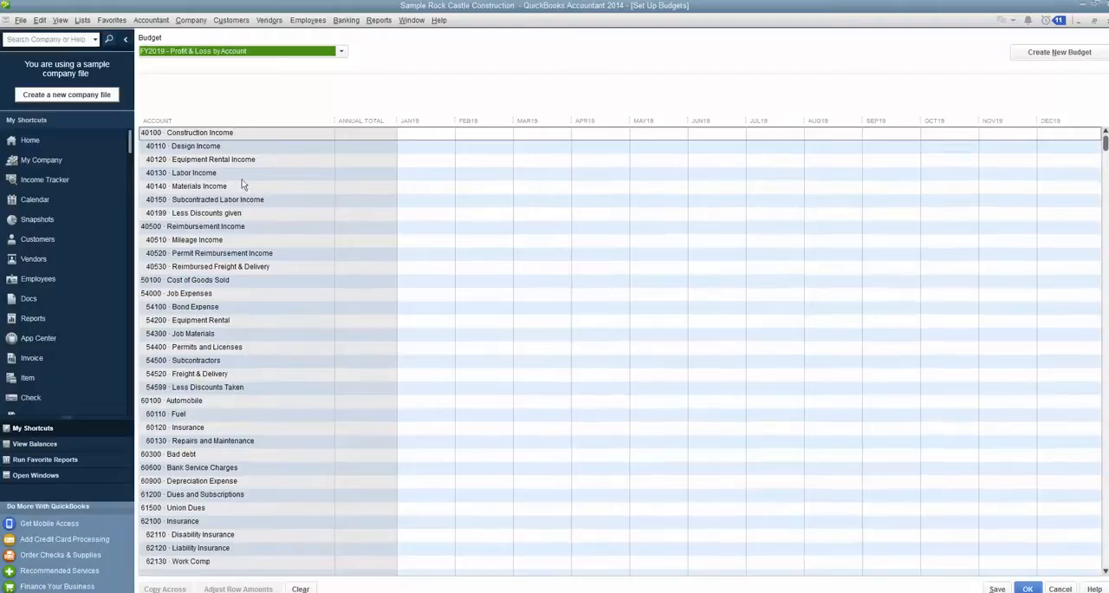
{"action": "mouse_move", "coordinate": [215, 310]}
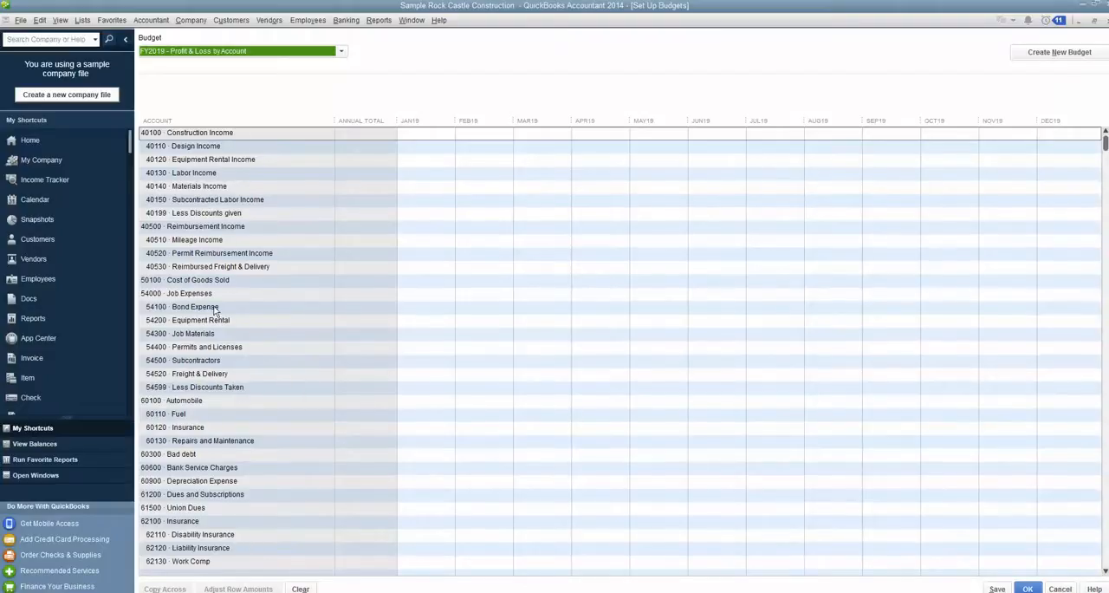
{"action": "mouse_move", "coordinate": [265, 447]}
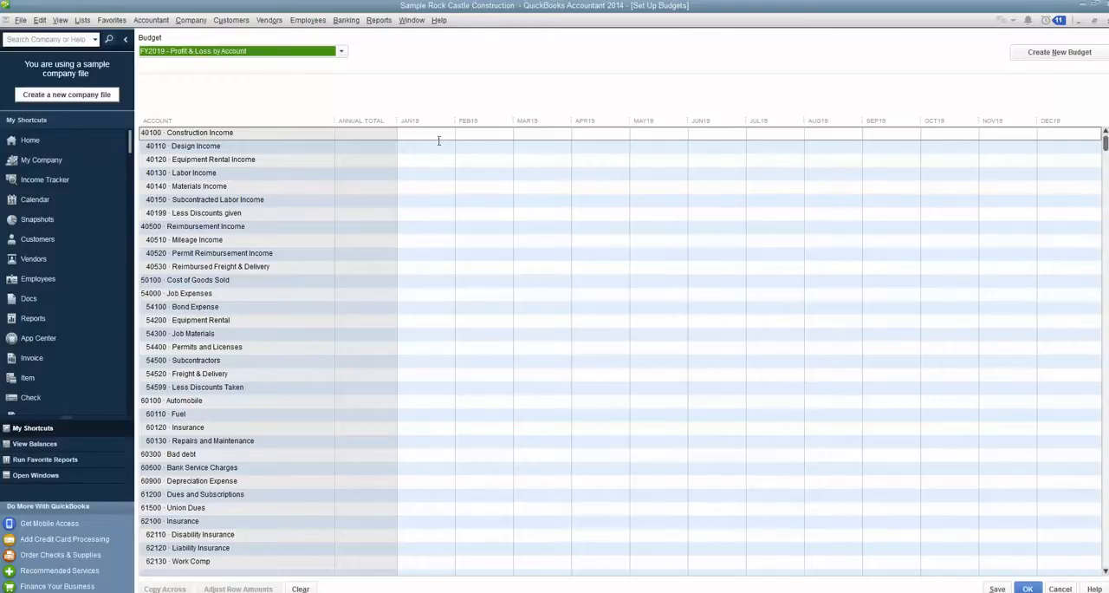
Return to the Excel Income Maximization sheet for its monthly revenue figures
{"action": "left_click", "coordinate": [482, 145]}
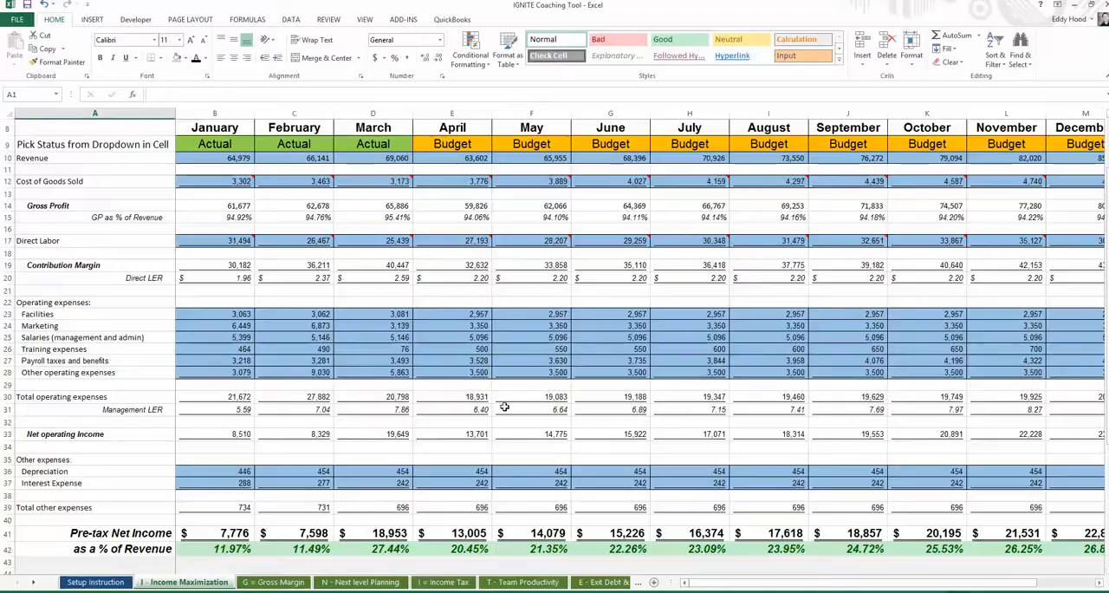
{"action": "mouse_move", "coordinate": [373, 239]}
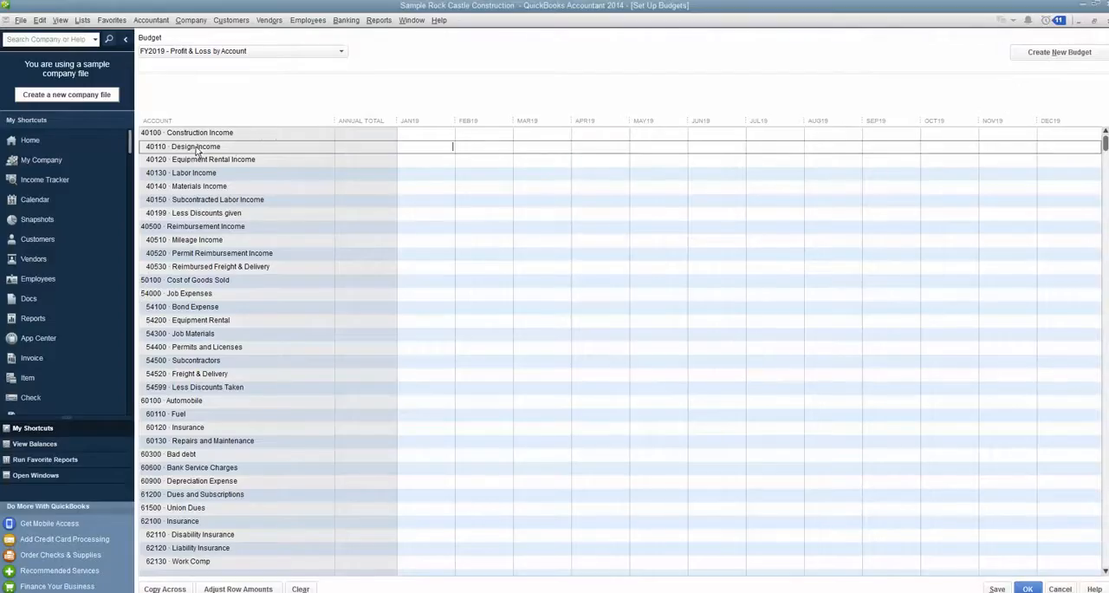
Enter 40110 Design Income for Jan–Apr as 64,970, 66,000, 70,000 and 50,000
{"action": "type", "text": "64,970.00"}
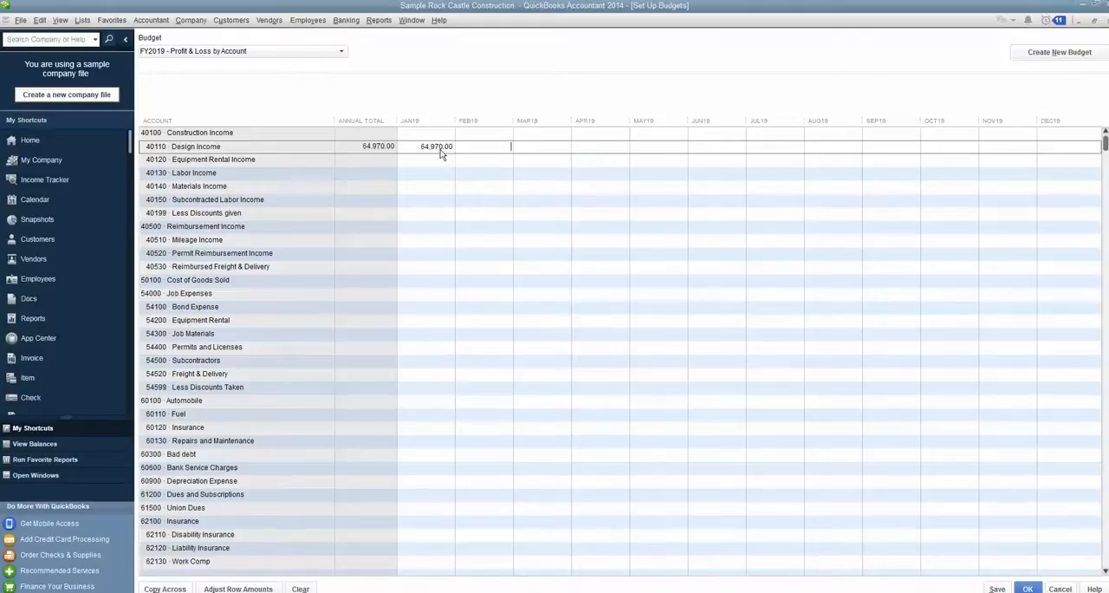
{"action": "type", "text": "660000.00"}
{"action": "left_click", "coordinate": [542, 145]}
{"action": "type", "text": "70,000"}
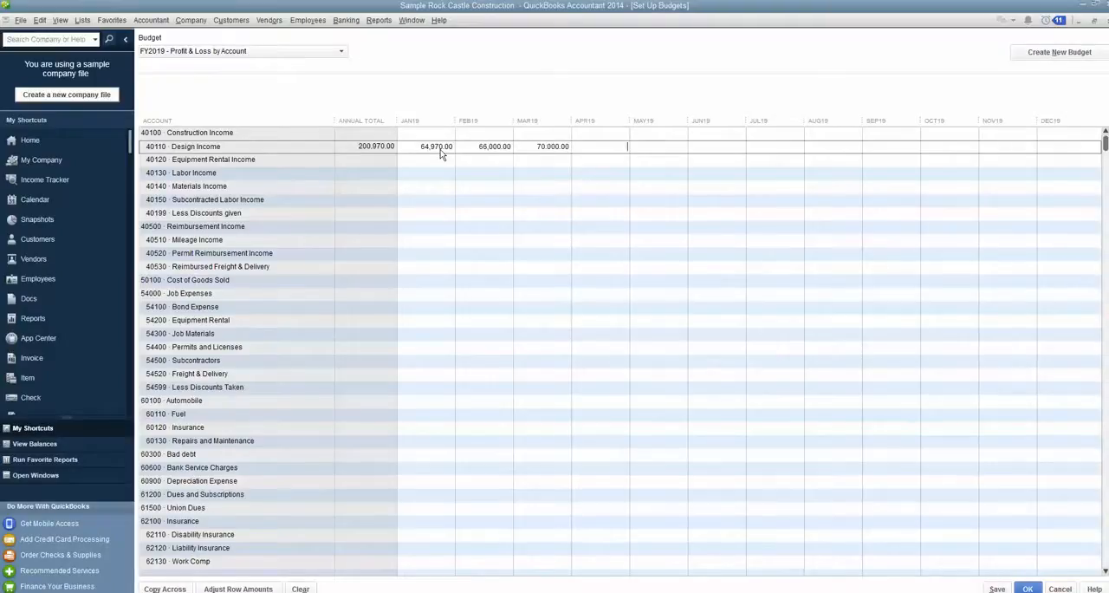
{"action": "type", "text": "50000.00"}
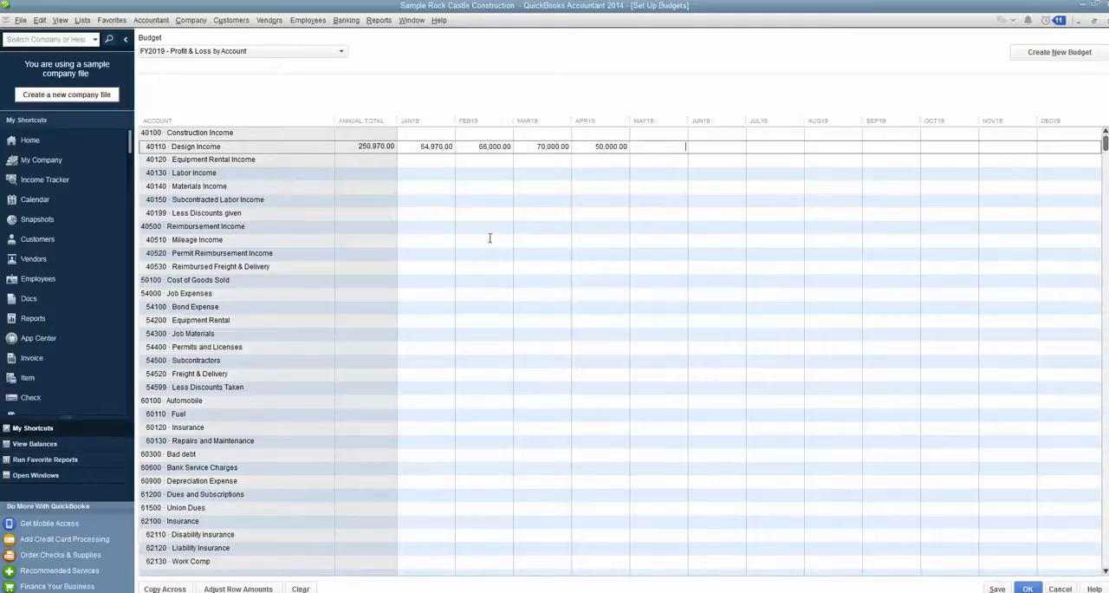
{"action": "mouse_move", "coordinate": [429, 264]}
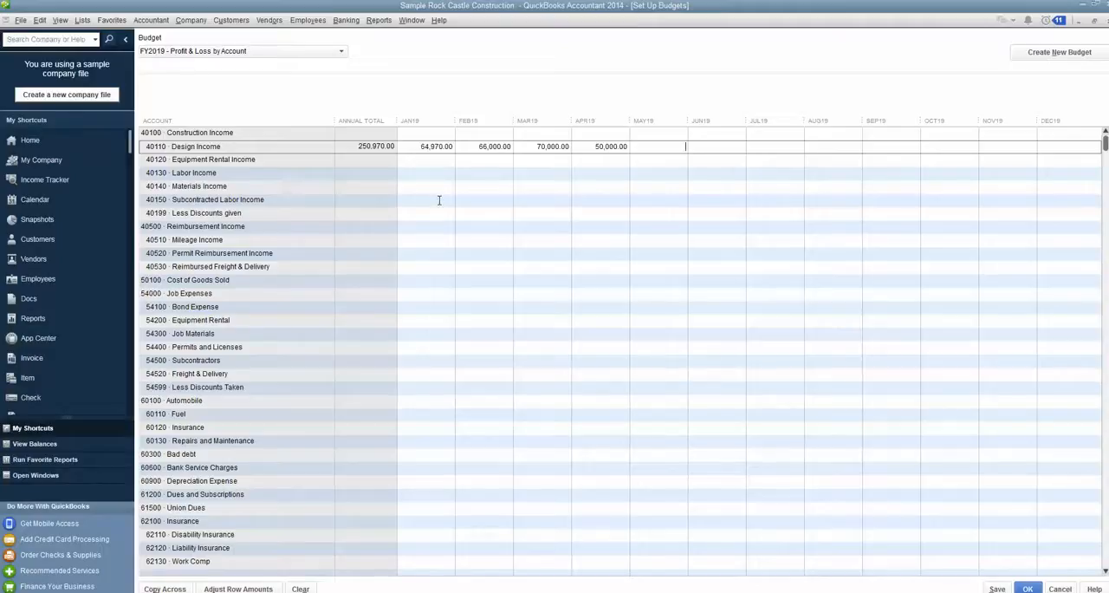
{"action": "mouse_move", "coordinate": [442, 353]}
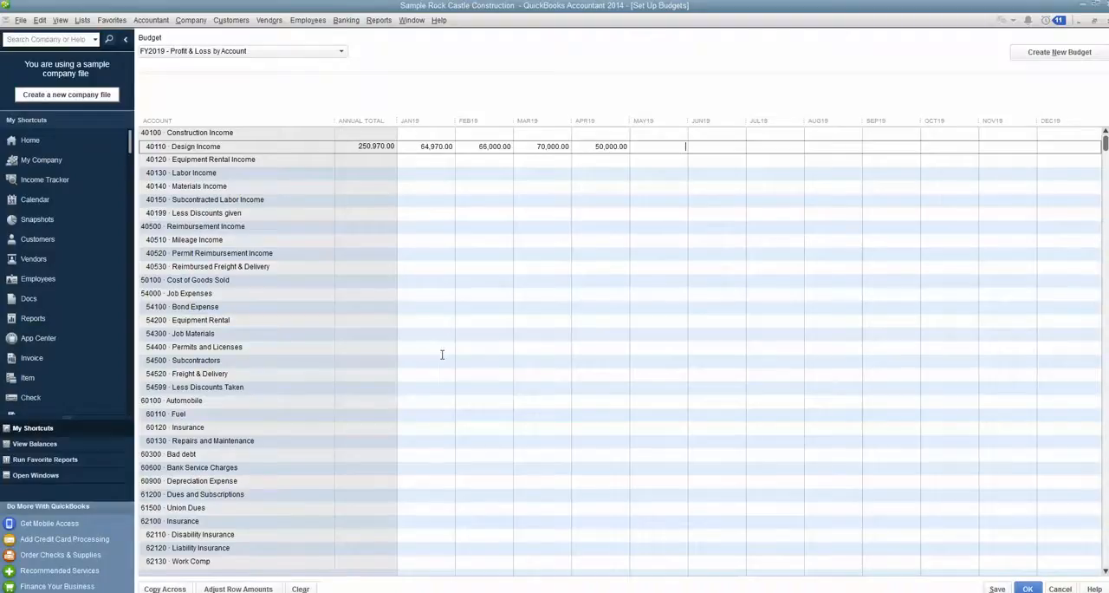
Enter 2000.00 for January on 63900 Rent and Copy Across all months, totaling 24,000
{"action": "scroll", "scroll_direction": "down", "scroll_amount": 3}
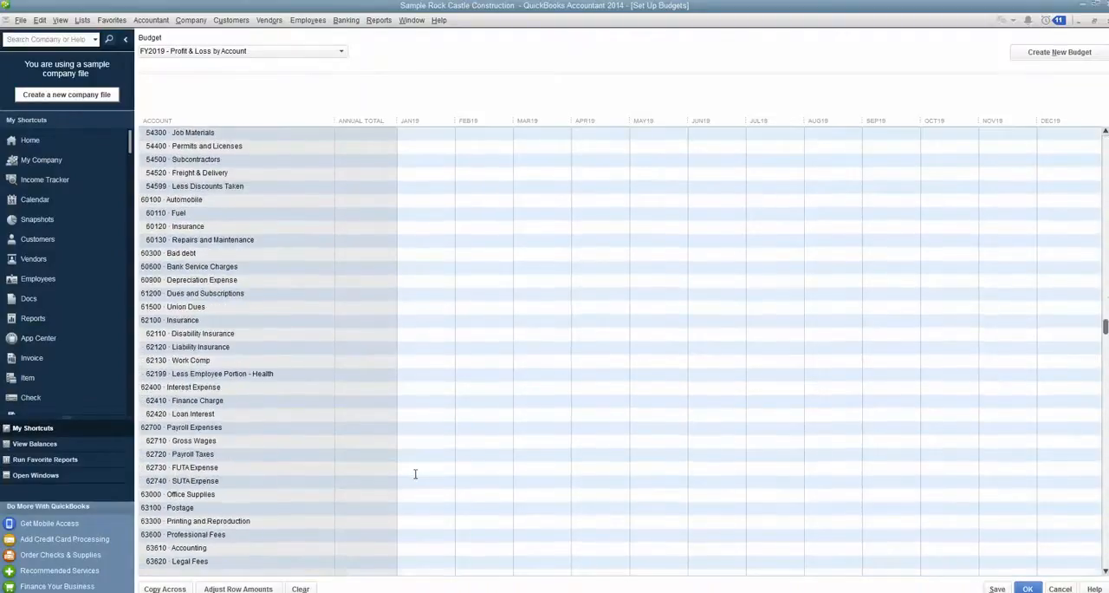
{"action": "scroll", "scroll_direction": "down", "scroll_amount": 3}
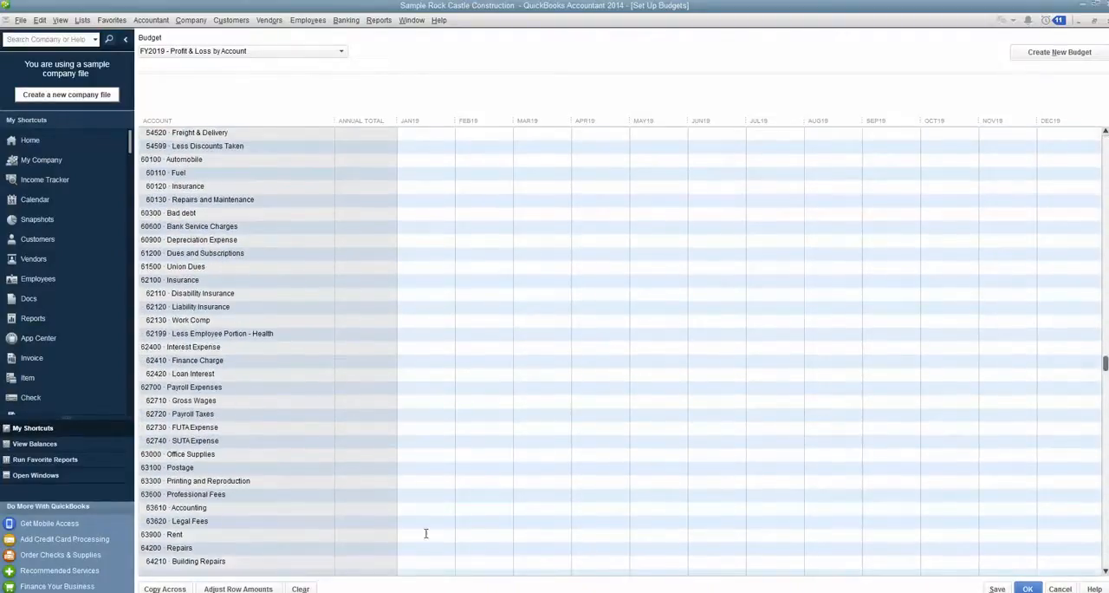
{"action": "left_click", "coordinate": [424, 534]}
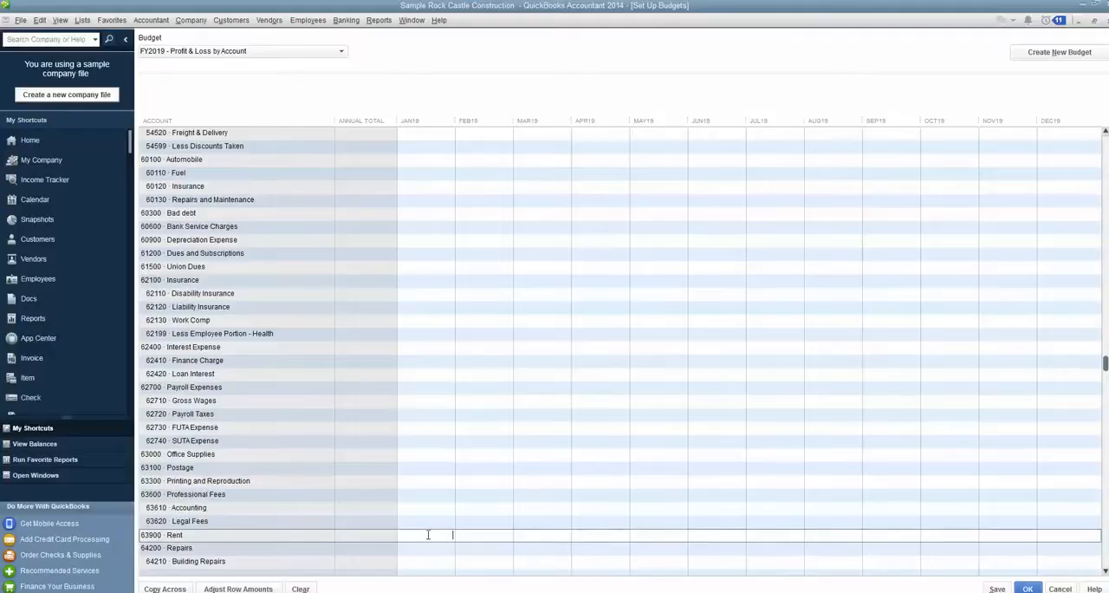
{"action": "type", "text": "2"}
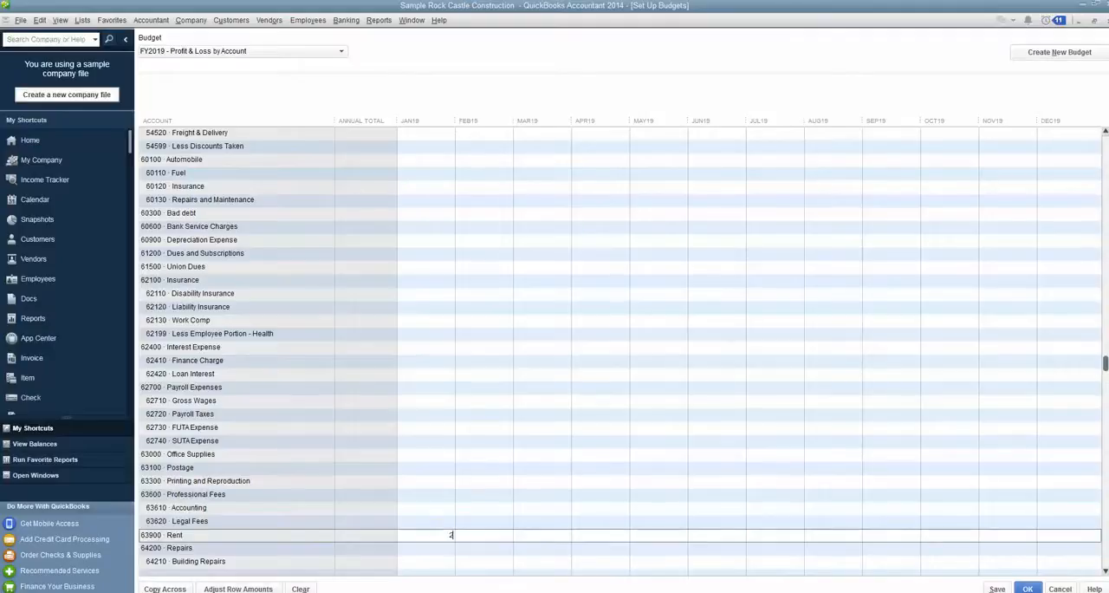
{"action": "type", "text": "2000.00"}
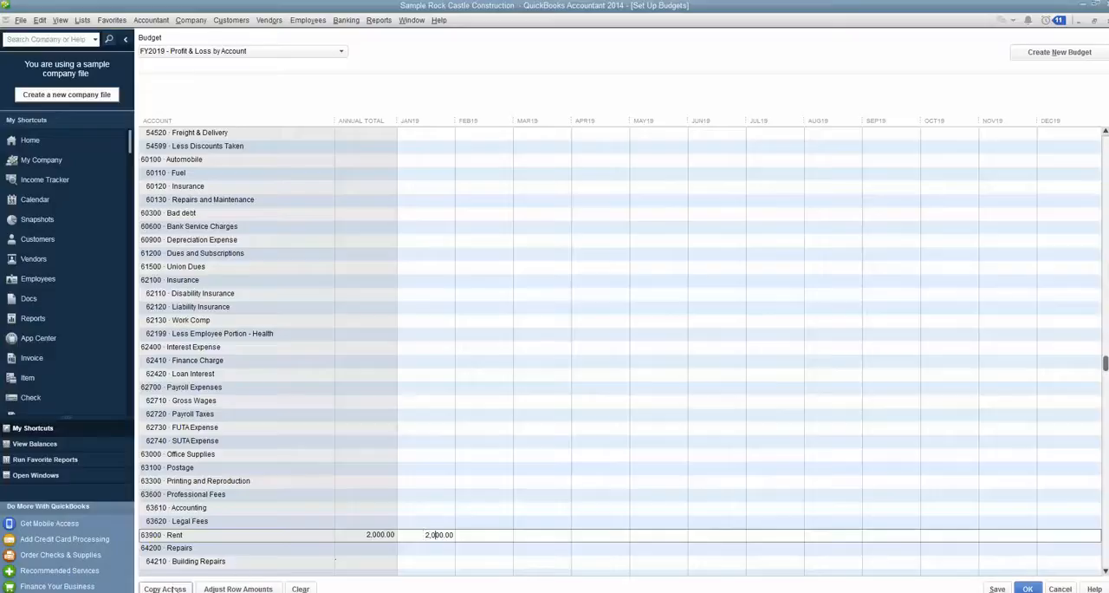
{"action": "left_click", "coordinate": [165, 589]}
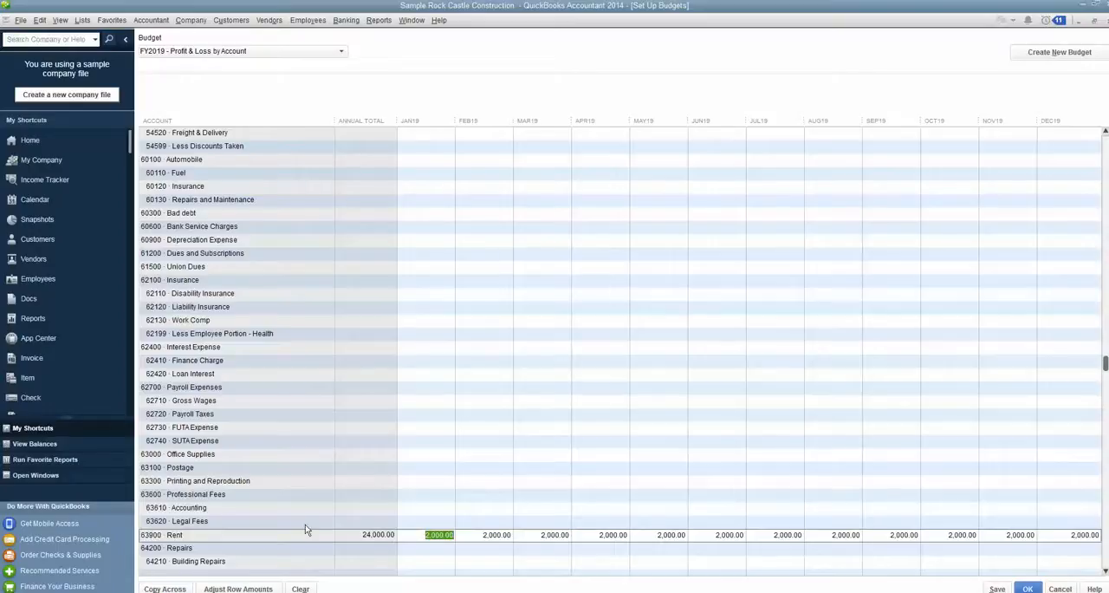
{"action": "mouse_move", "coordinate": [448, 459]}
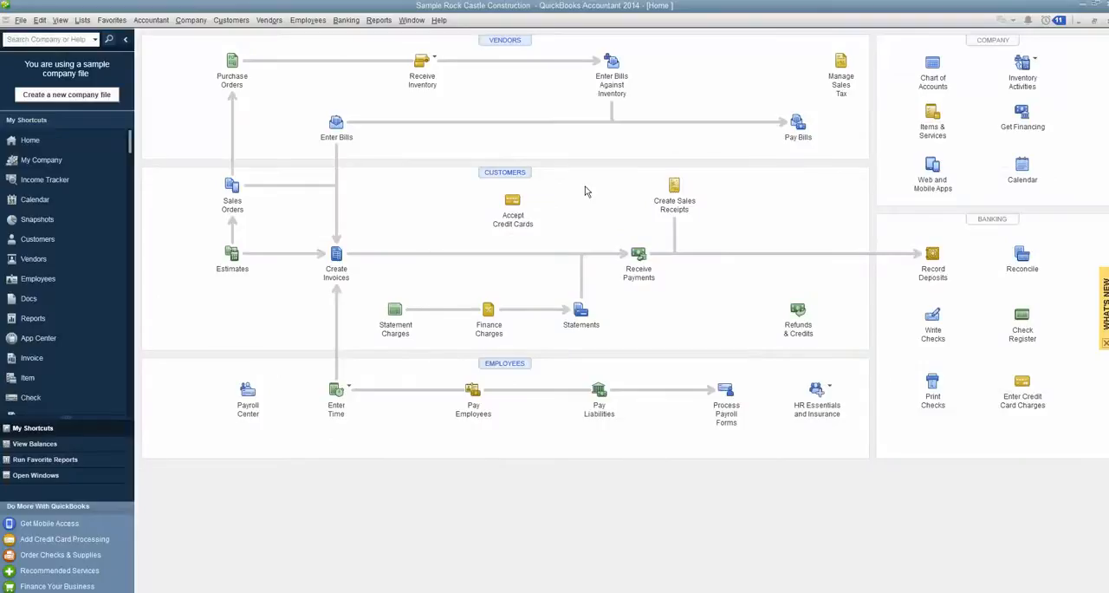
{"action": "mouse_move", "coordinate": [405, 33]}
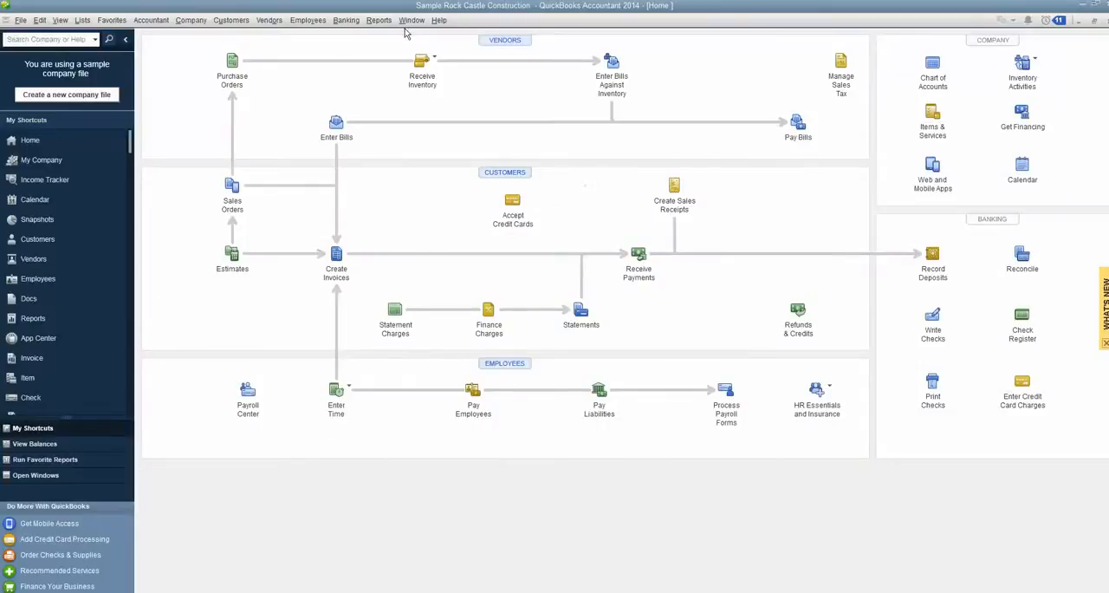
Run Budget vs. Actual for the FY2019 budget with Account by Month layout
{"action": "left_click", "coordinate": [378, 19]}
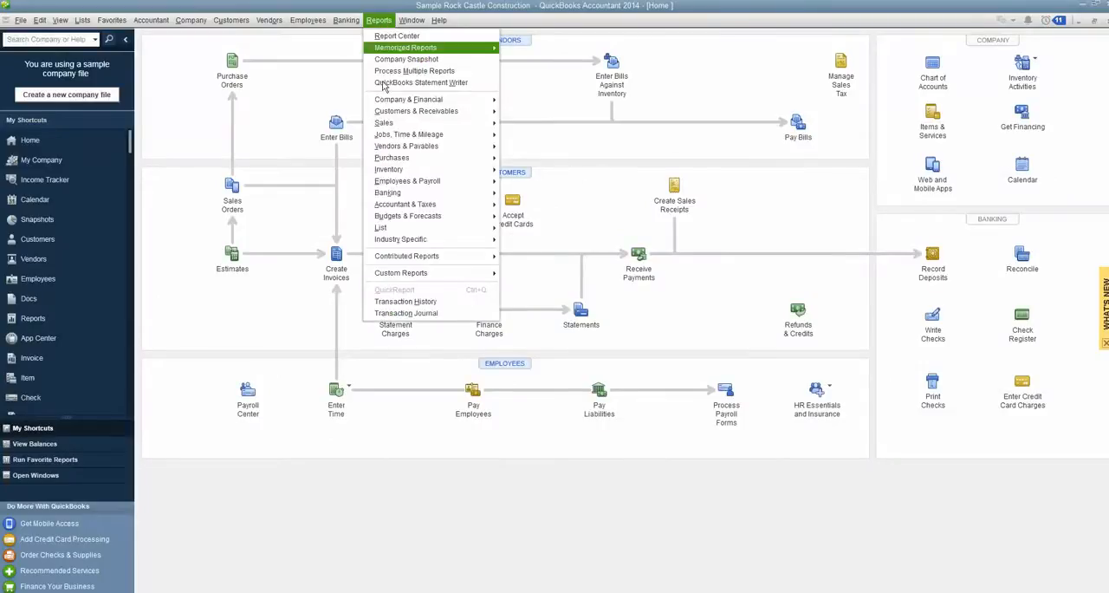
{"action": "mouse_move", "coordinate": [407, 216]}
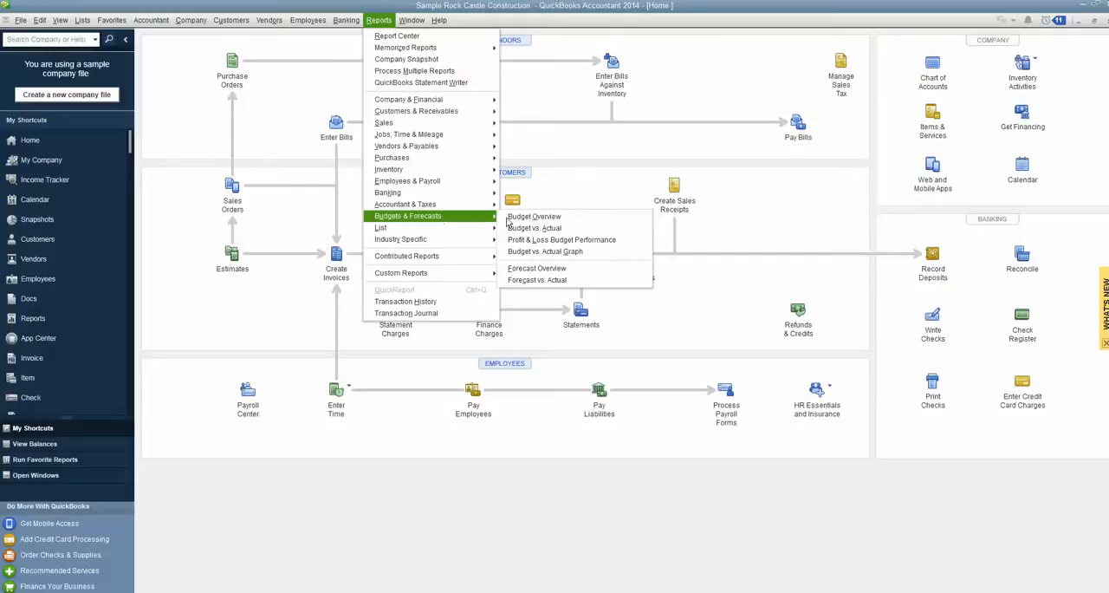
{"action": "left_click", "coordinate": [530, 229]}
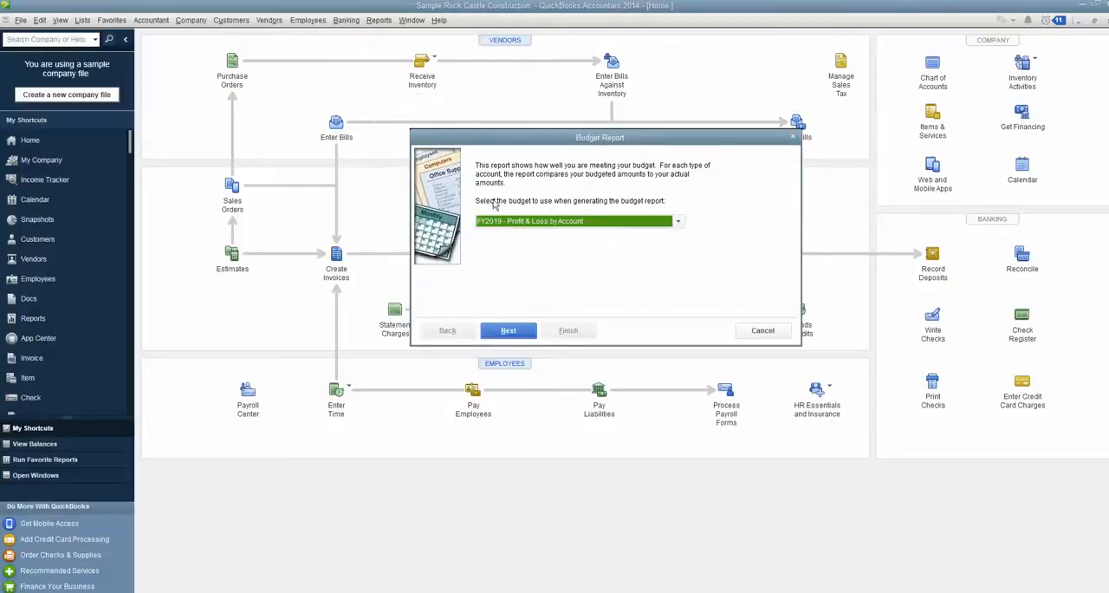
{"action": "mouse_move", "coordinate": [513, 312]}
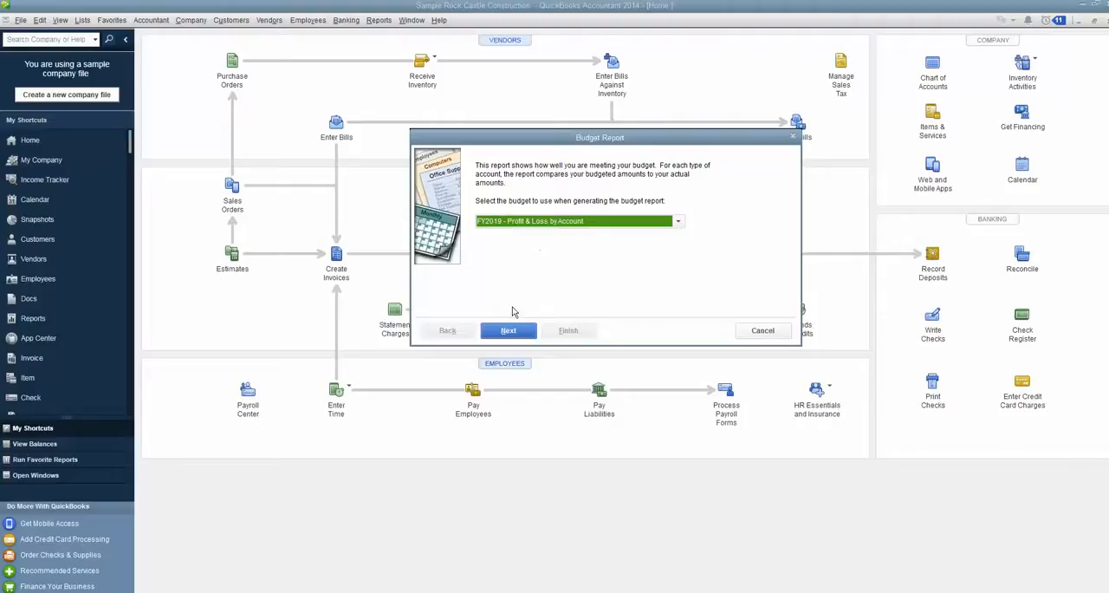
{"action": "left_click", "coordinate": [510, 330]}
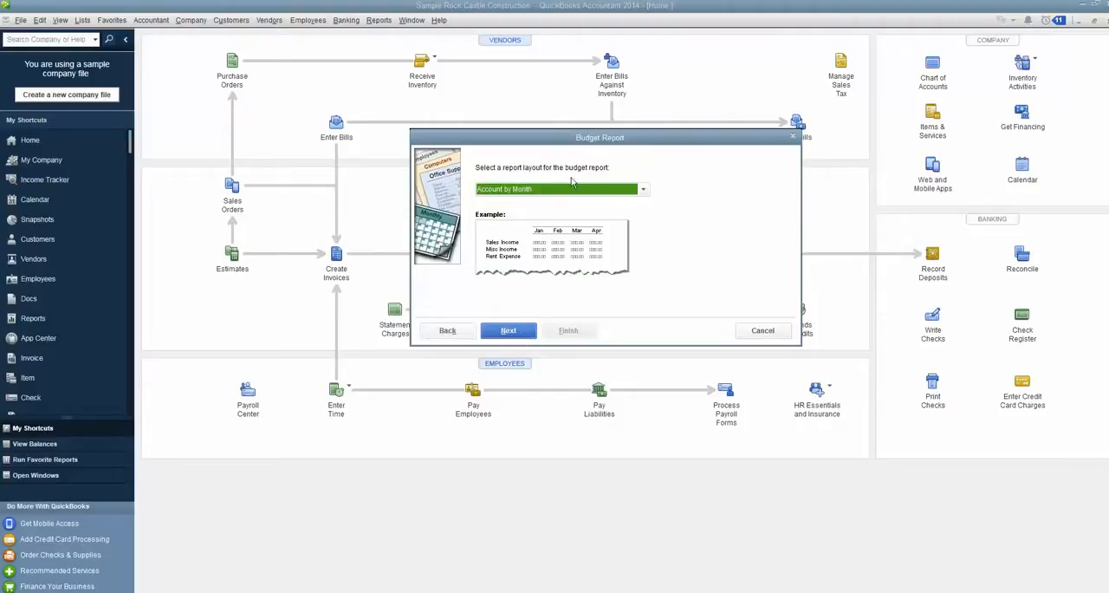
{"action": "left_click", "coordinate": [508, 330]}
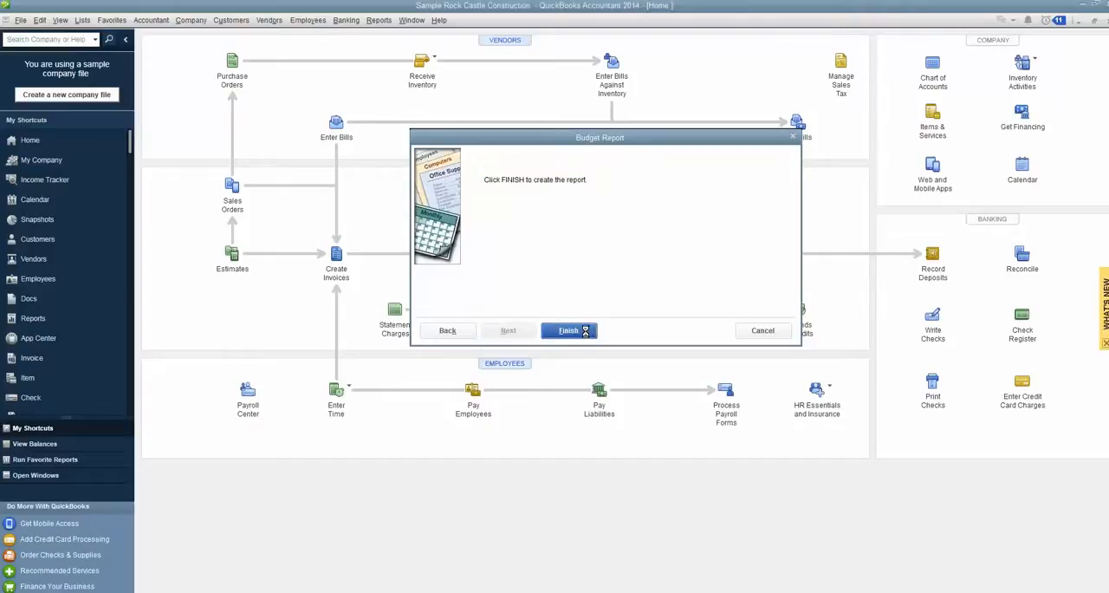
{"action": "left_click", "coordinate": [568, 329]}
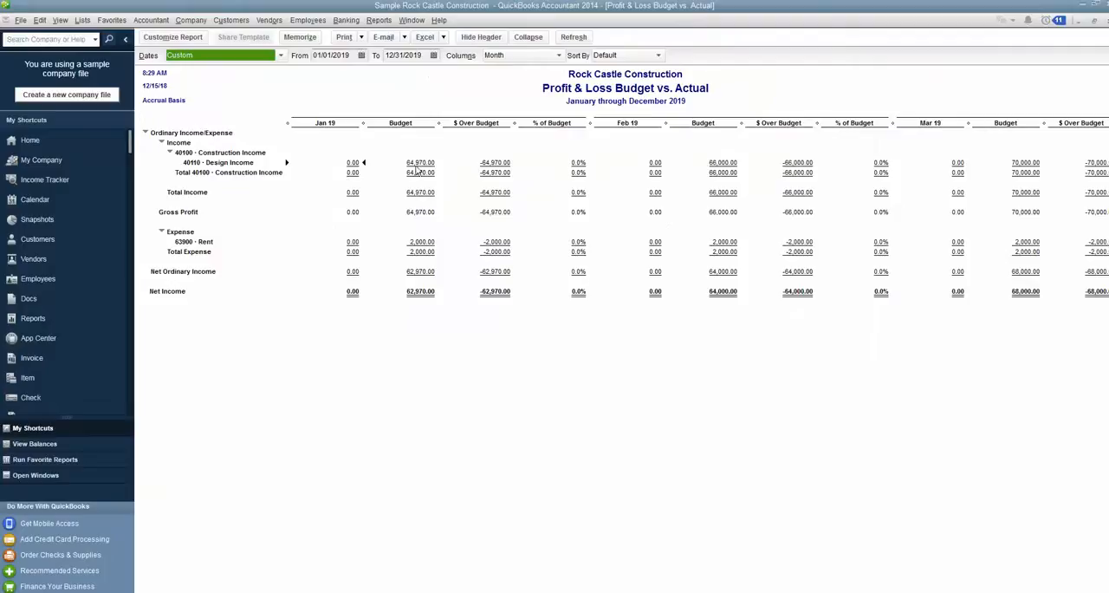
{"action": "mouse_move", "coordinate": [347, 156]}
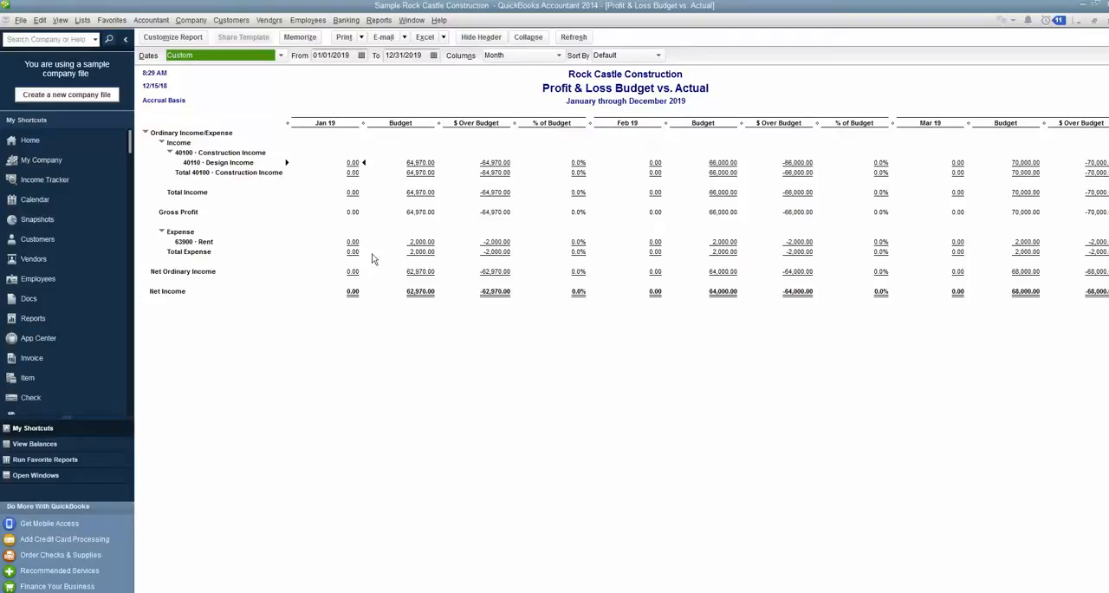
{"action": "mouse_move", "coordinate": [743, 254]}
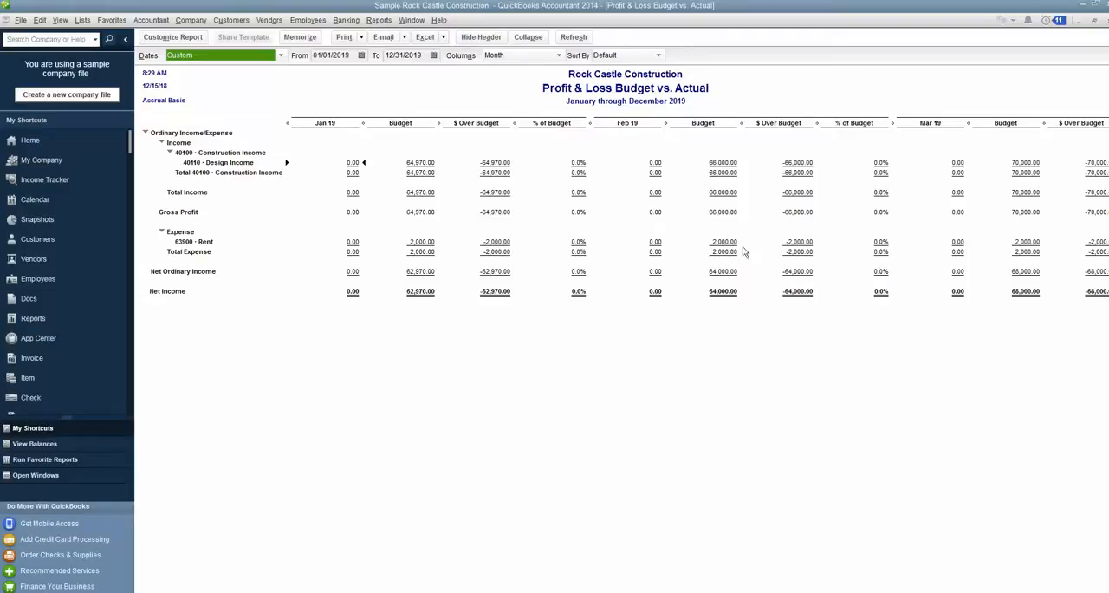
{"action": "mouse_move", "coordinate": [437, 239]}
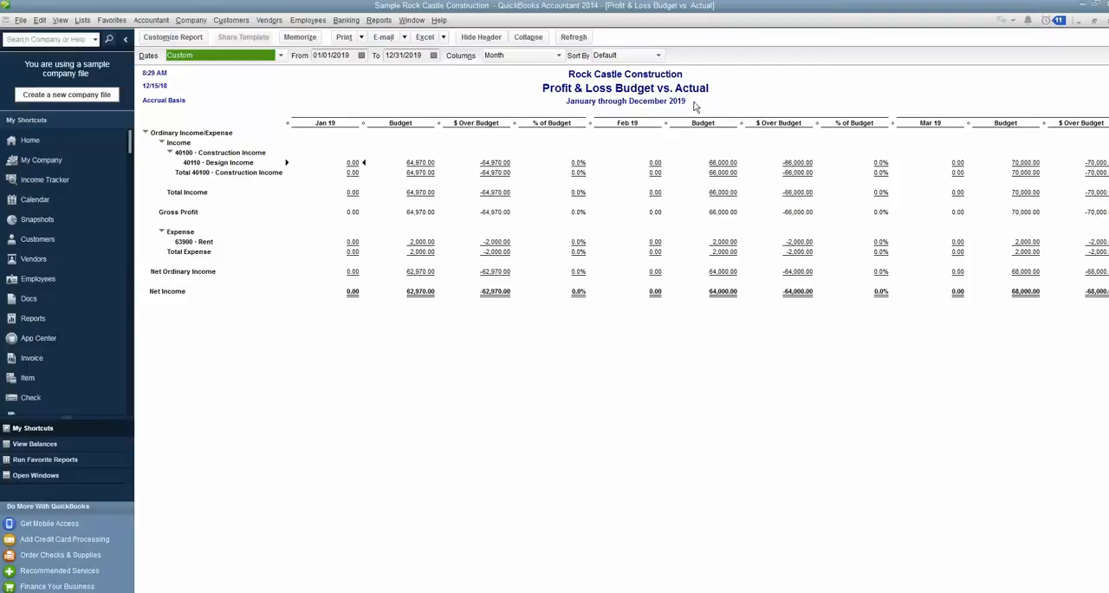
{"action": "mouse_move", "coordinate": [561, 419]}
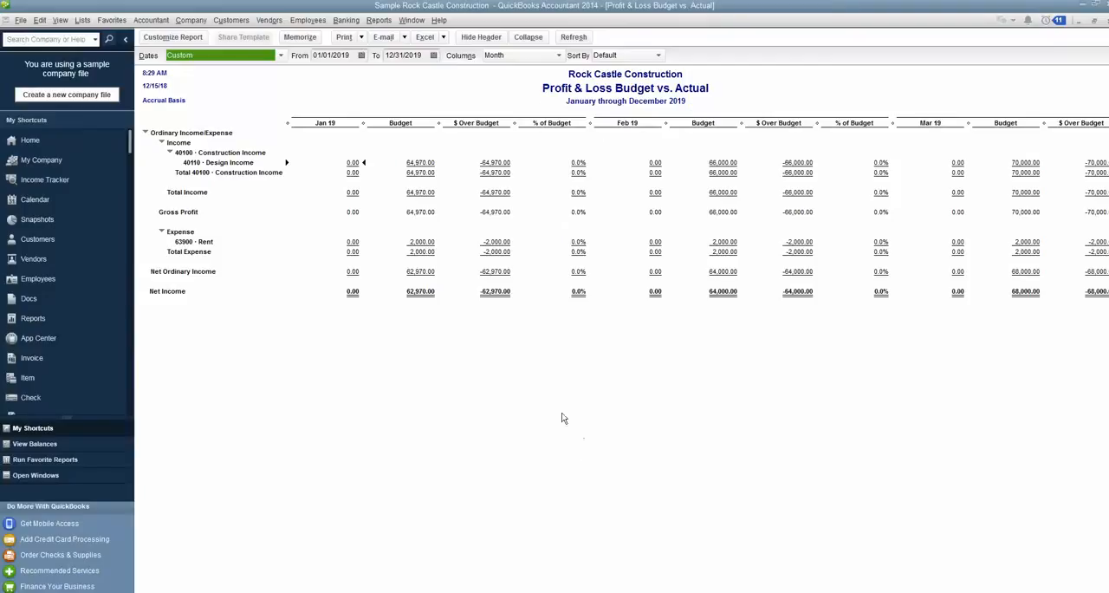